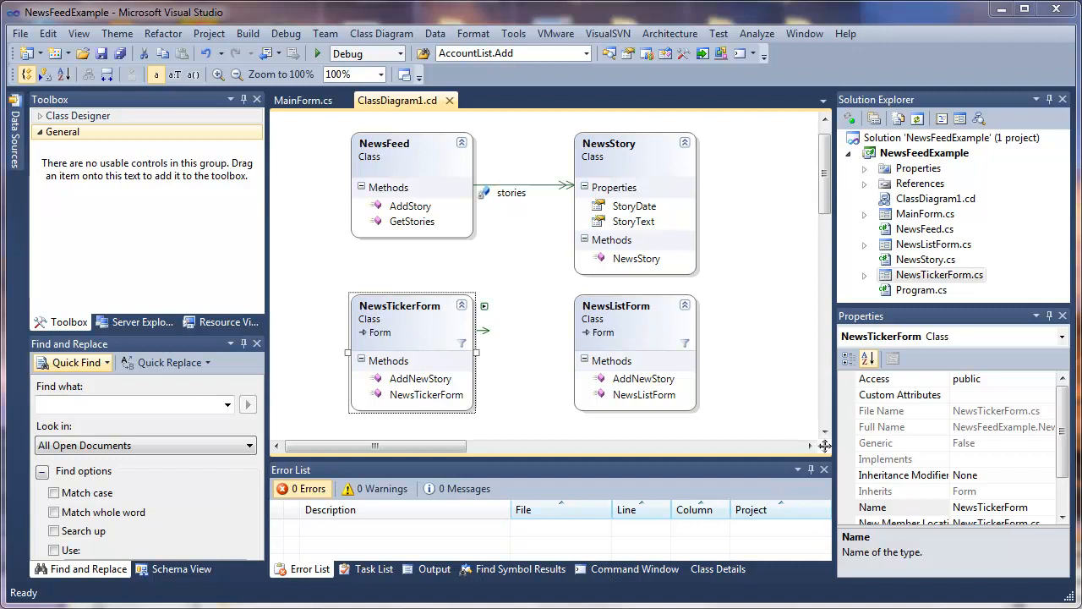
Step: Run the NewsFeedExample project so the Simple News Feed Example window appears
click(317, 52)
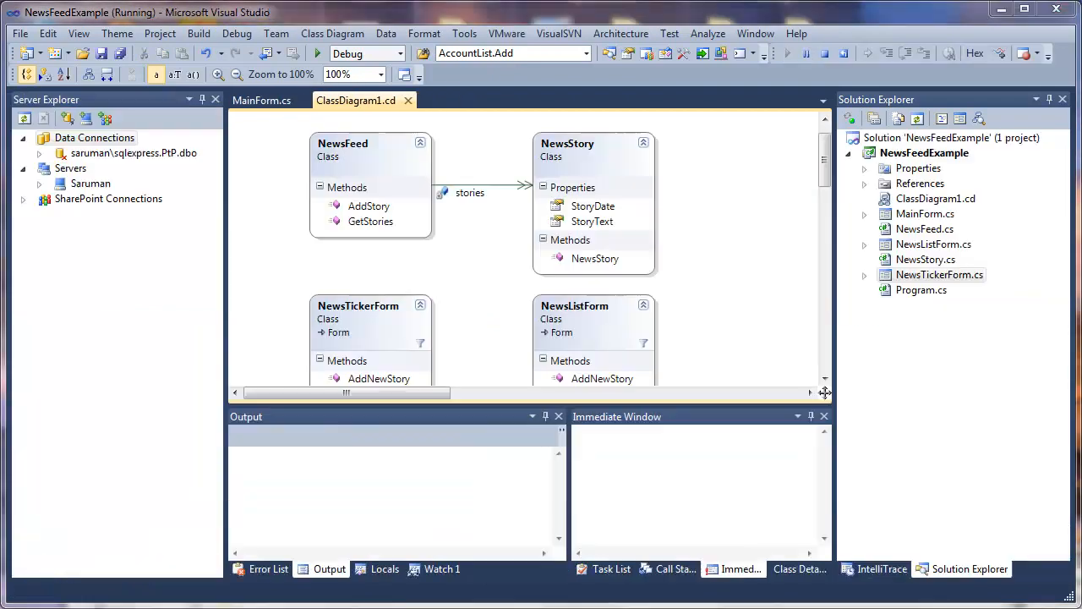
click(316, 53)
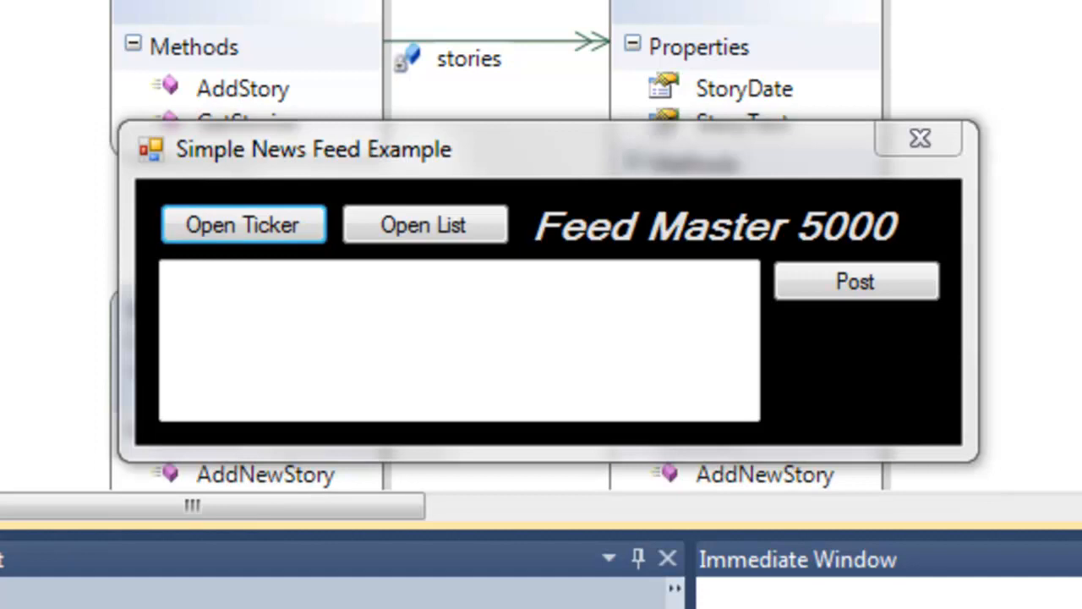
Step: Show the scrolling news Ticker window and the empty News List window
click(244, 223)
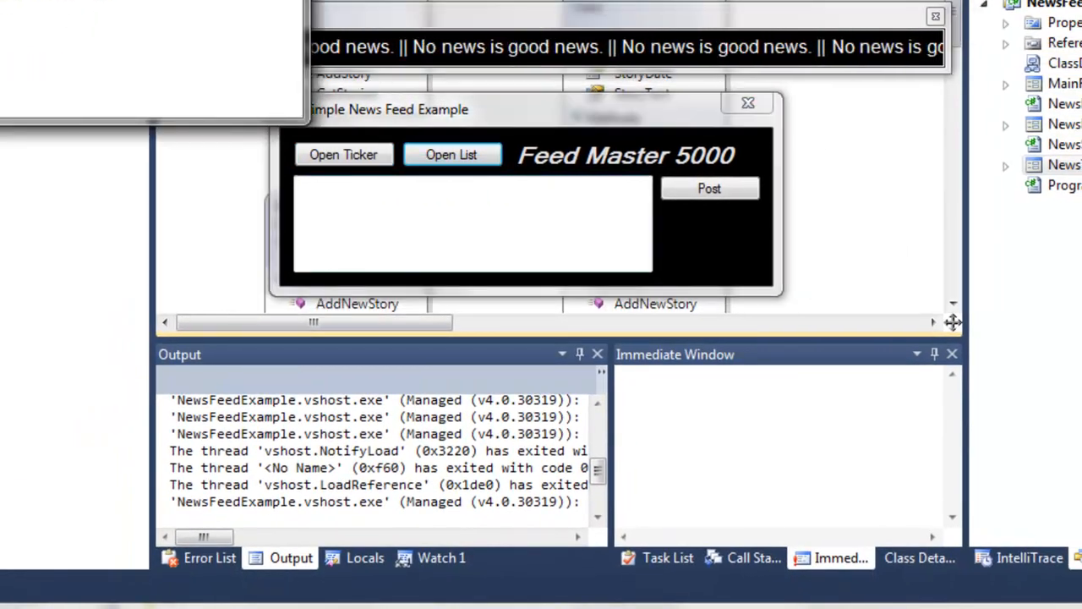
click(452, 154)
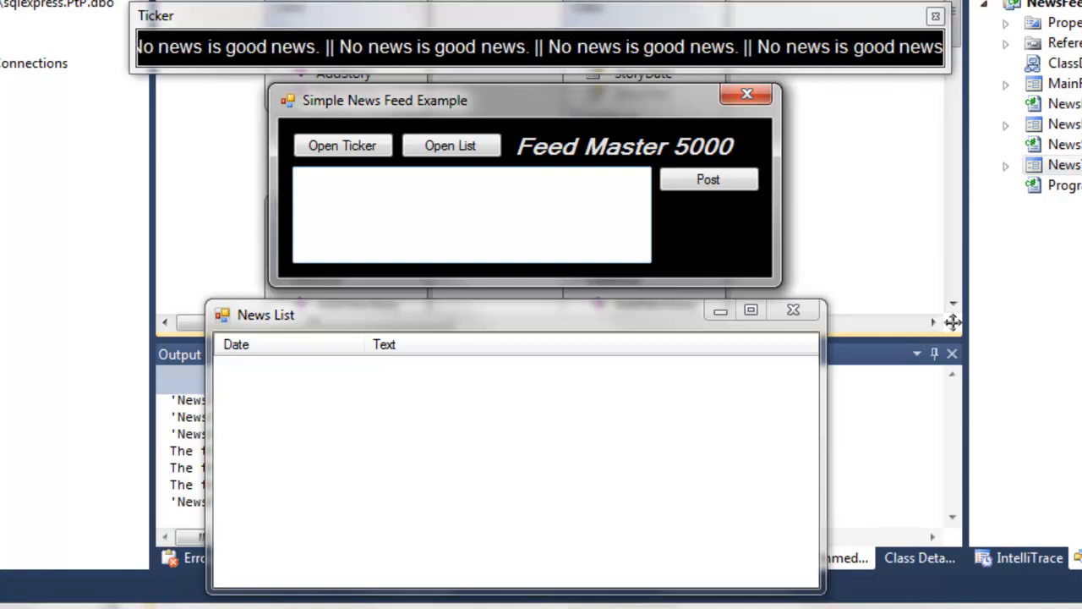
Step: Post 'Some really good news.' and an edited second story so both appear in ticker and list
click(470, 178)
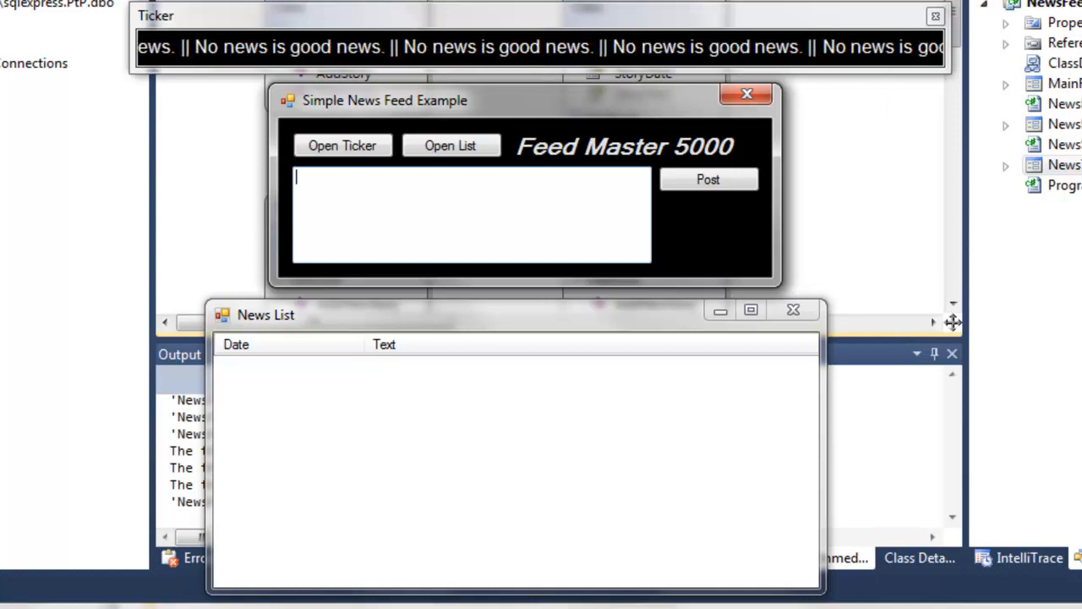
text(Some really)
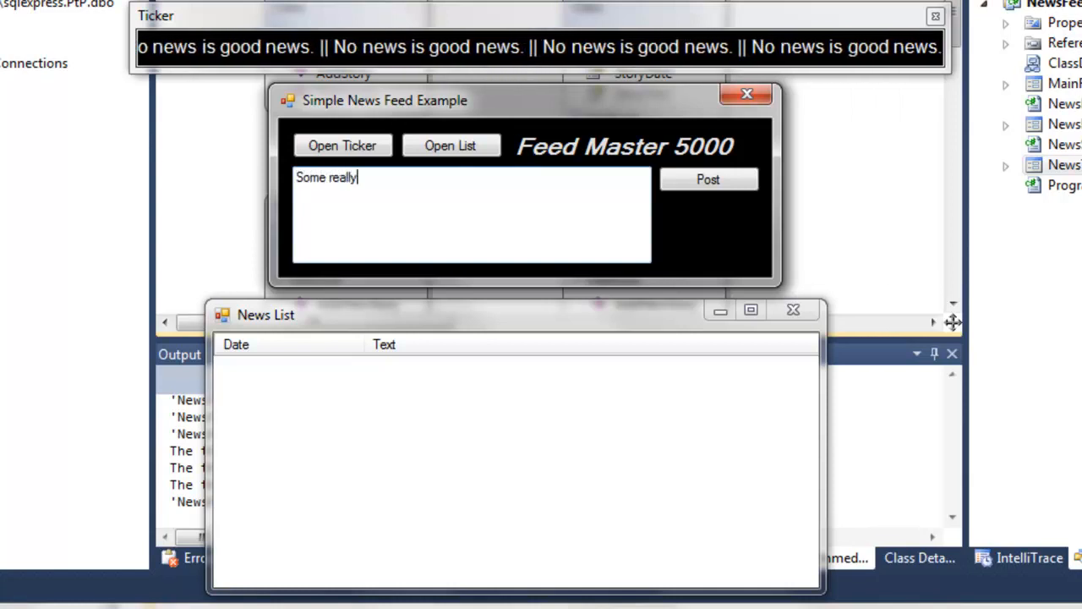
text(good news.)
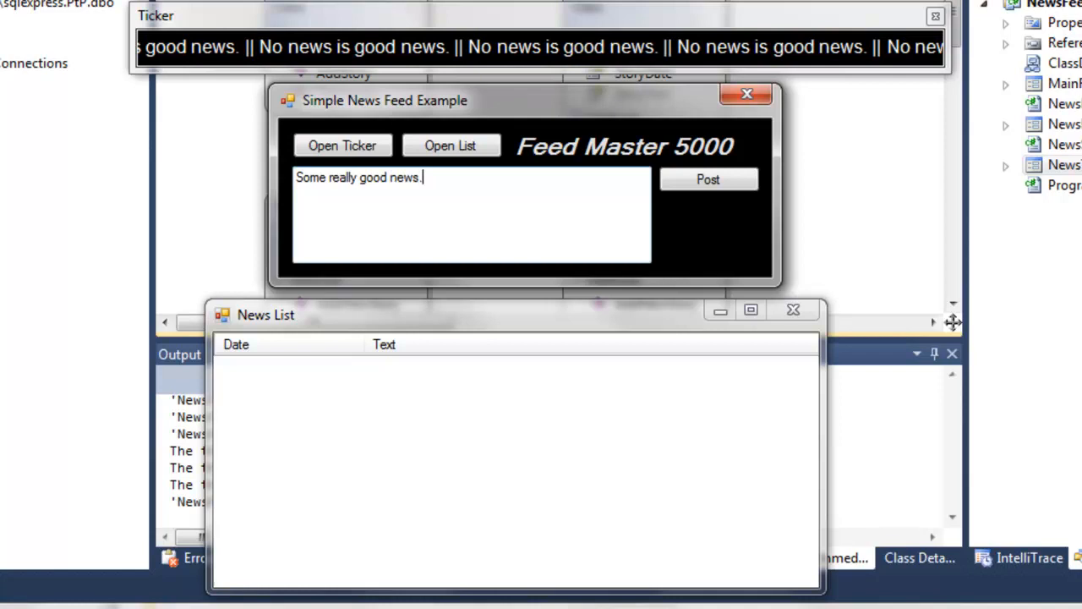
click(706, 180)
text( really)
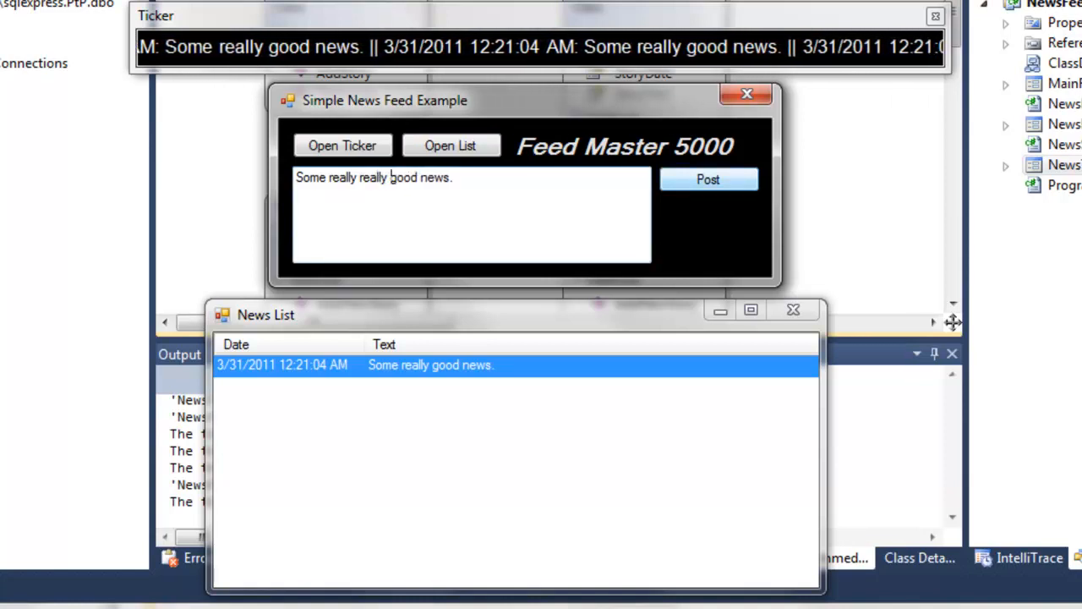
click(707, 179)
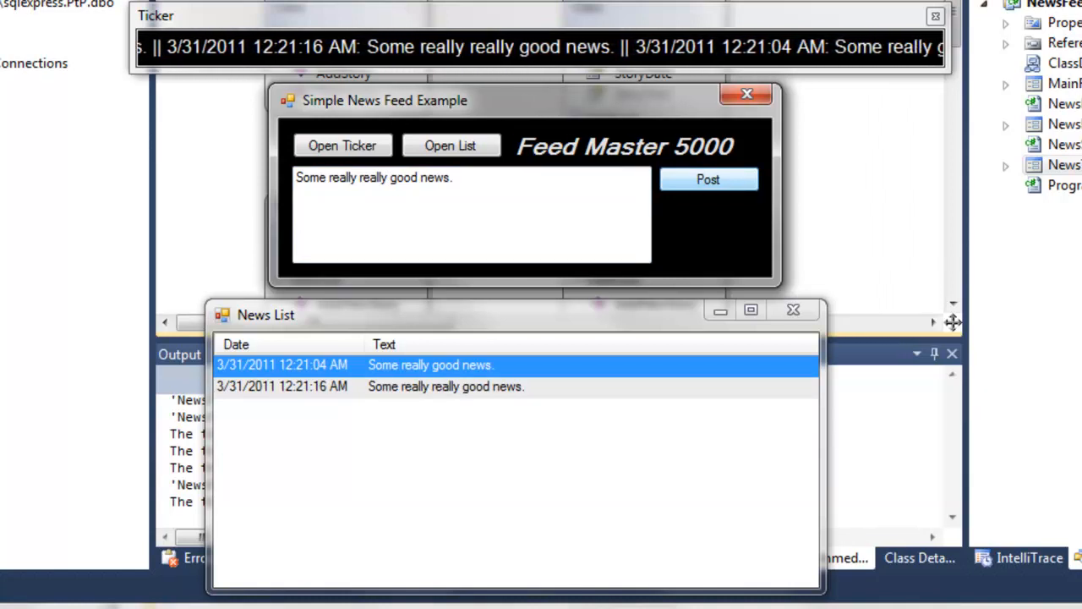
Step: Bring up a second ticker showing no stories and begin drafting 'Anot' in the text box
click(708, 179)
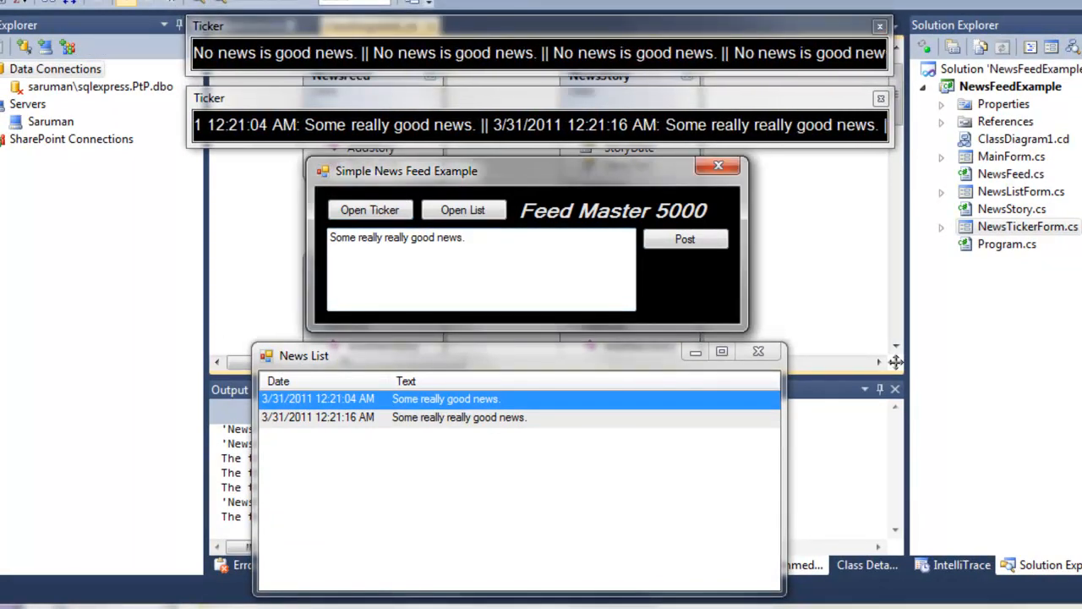
text(Another story.)
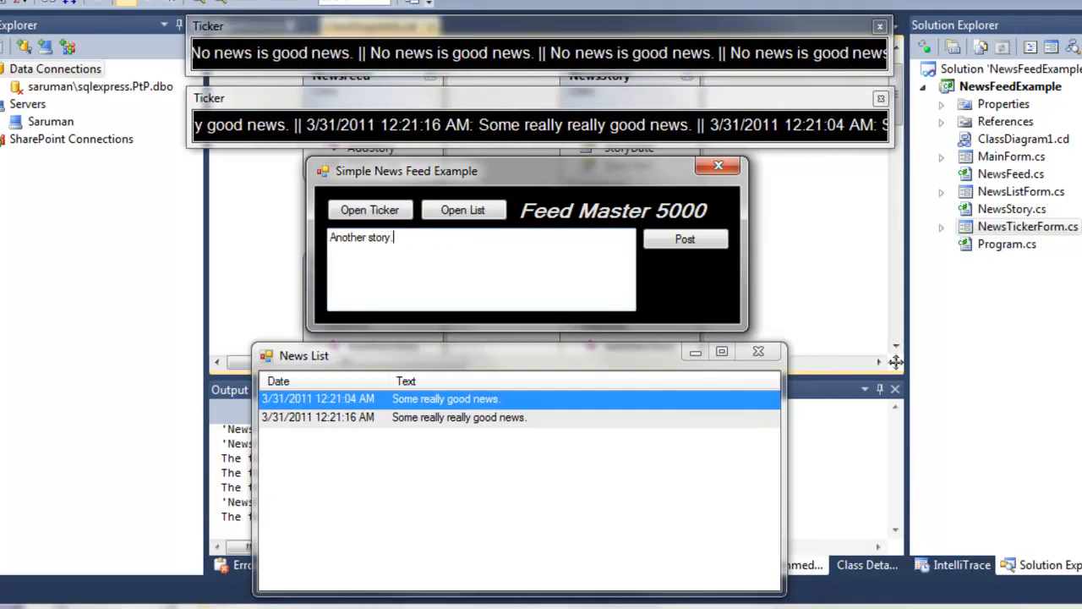
click(685, 239)
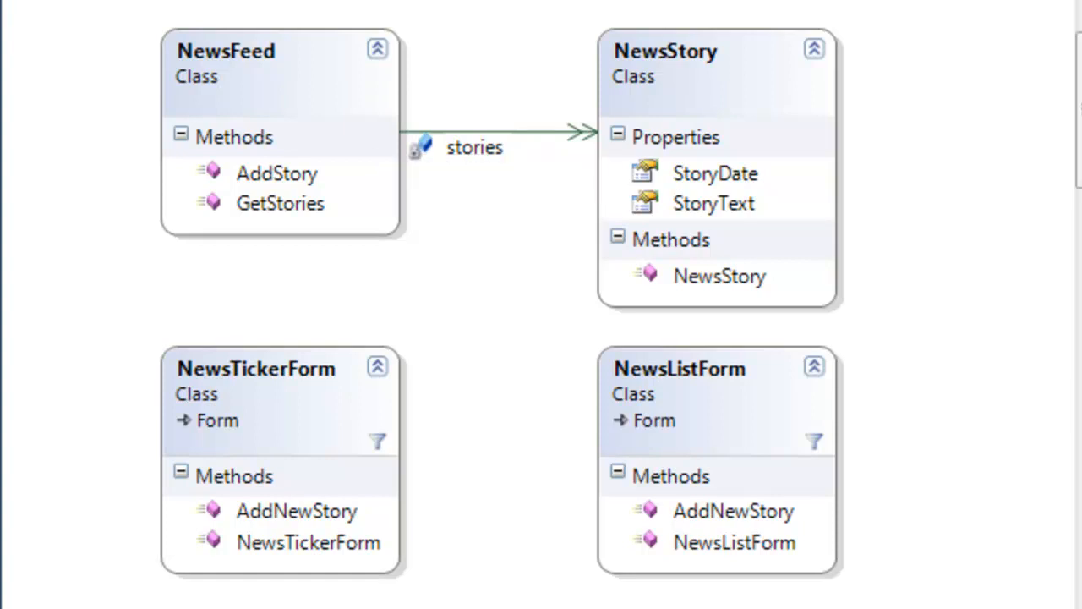
mouse_move(278, 172)
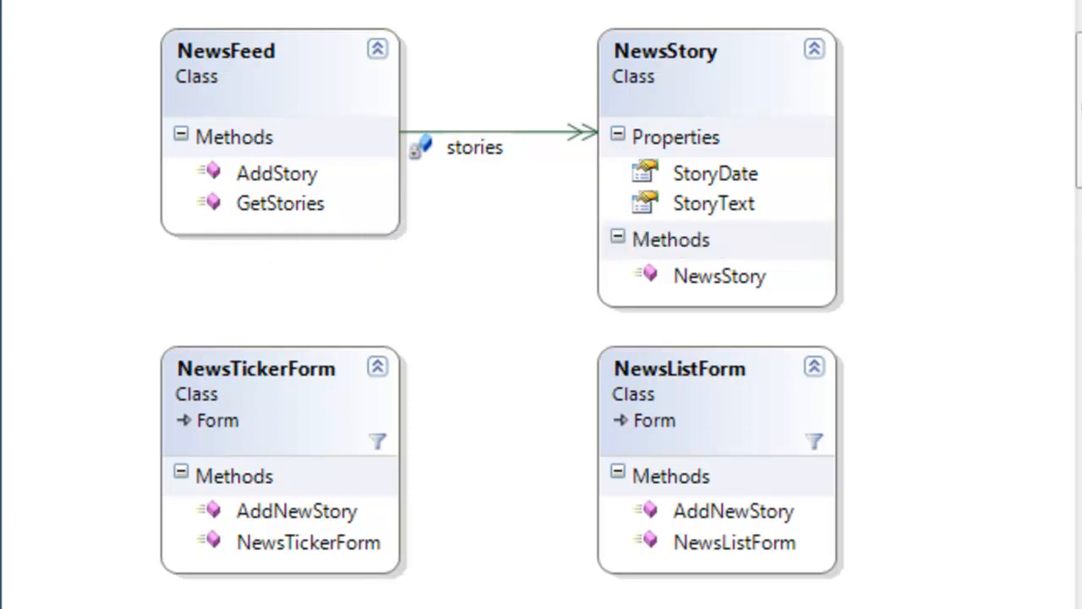
mouse_move(665, 51)
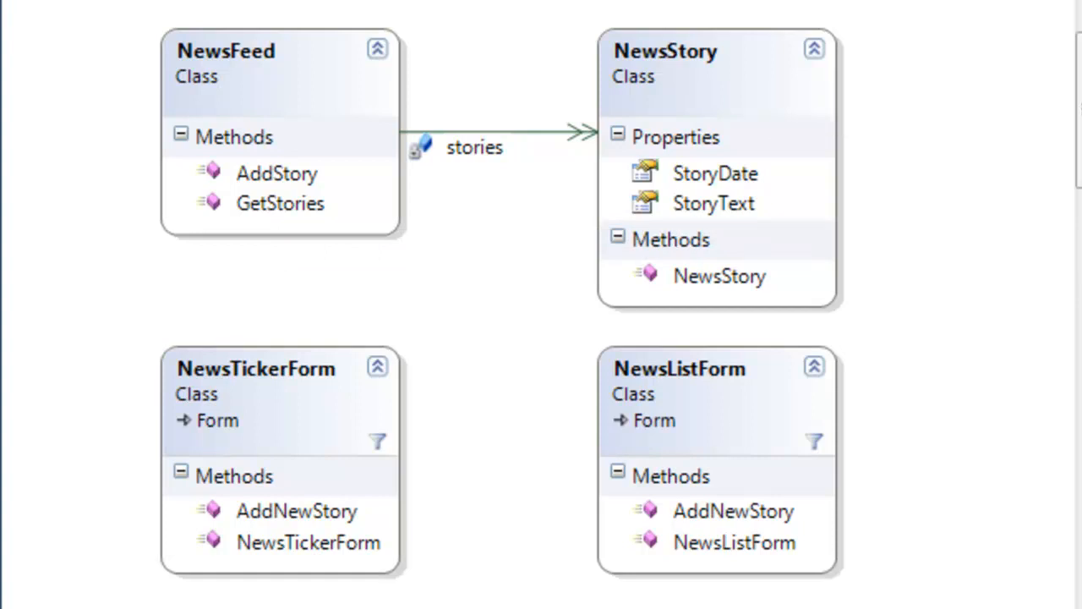
mouse_move(713, 202)
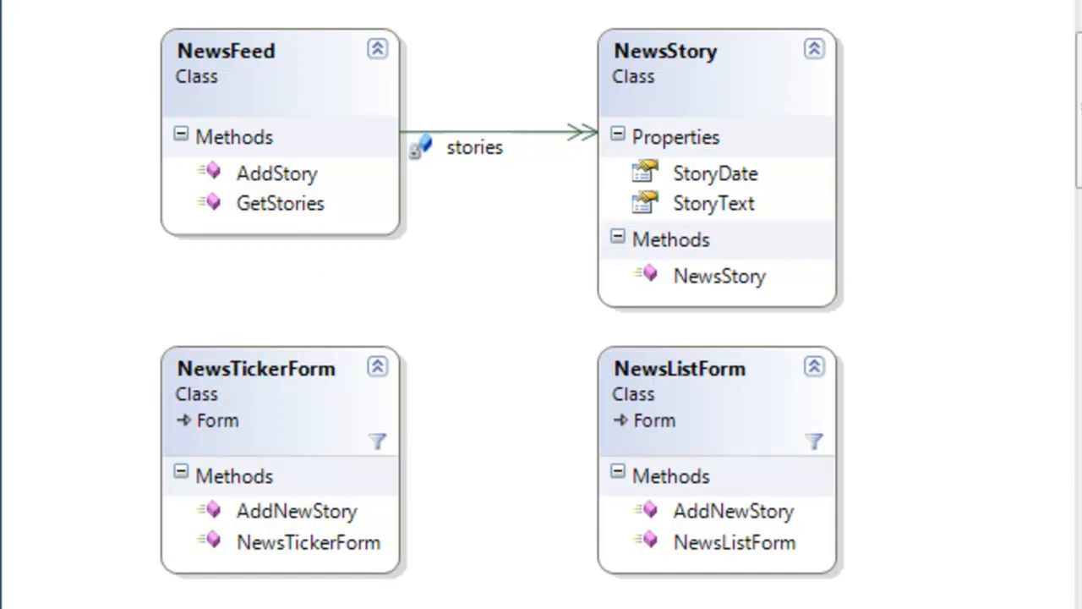
mouse_move(473, 147)
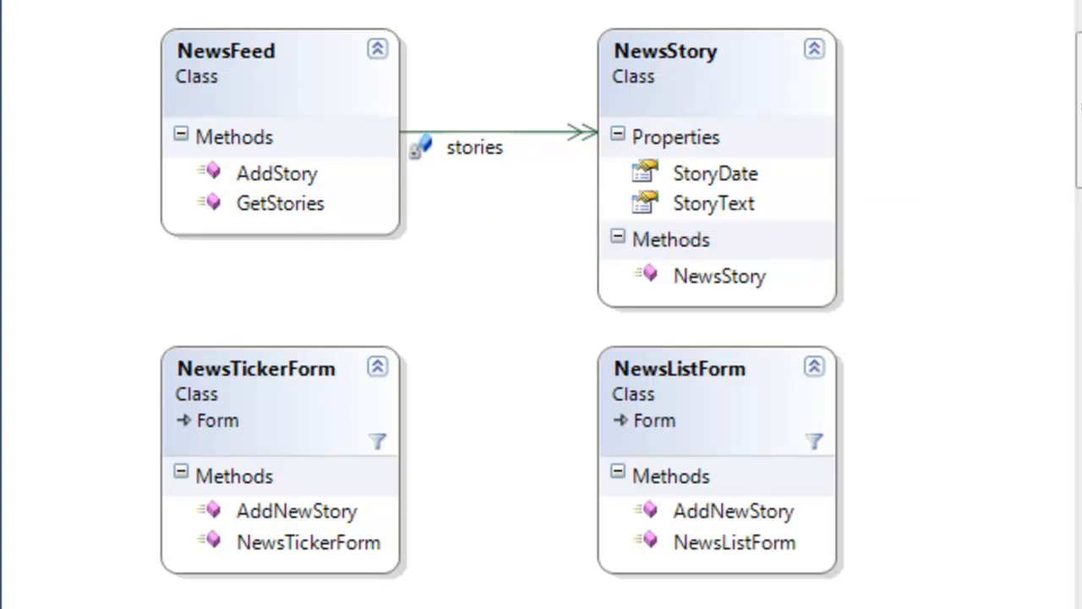
mouse_move(474, 147)
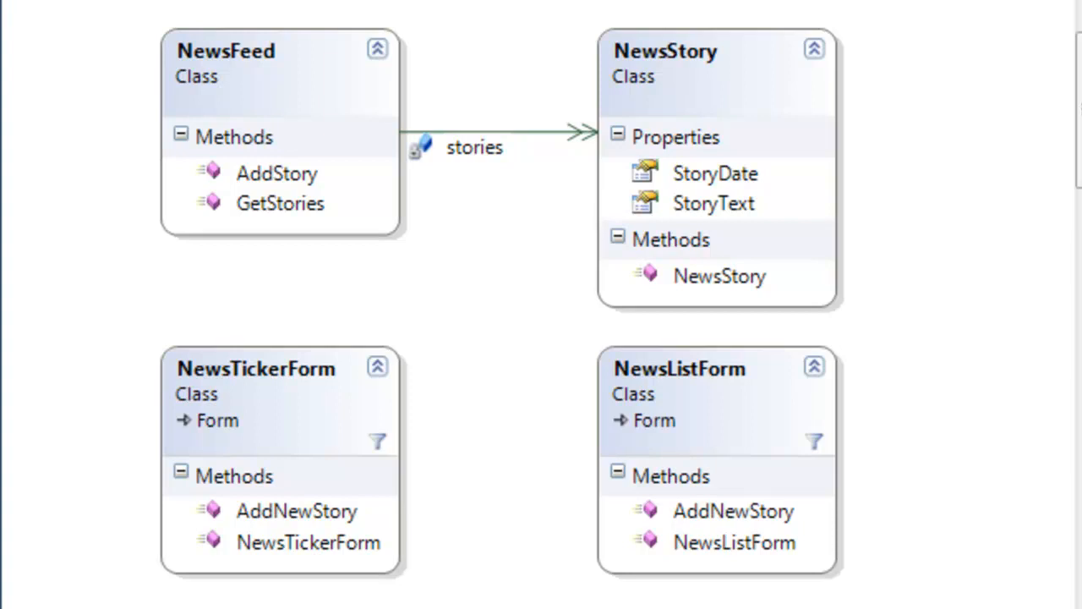
mouse_move(296, 510)
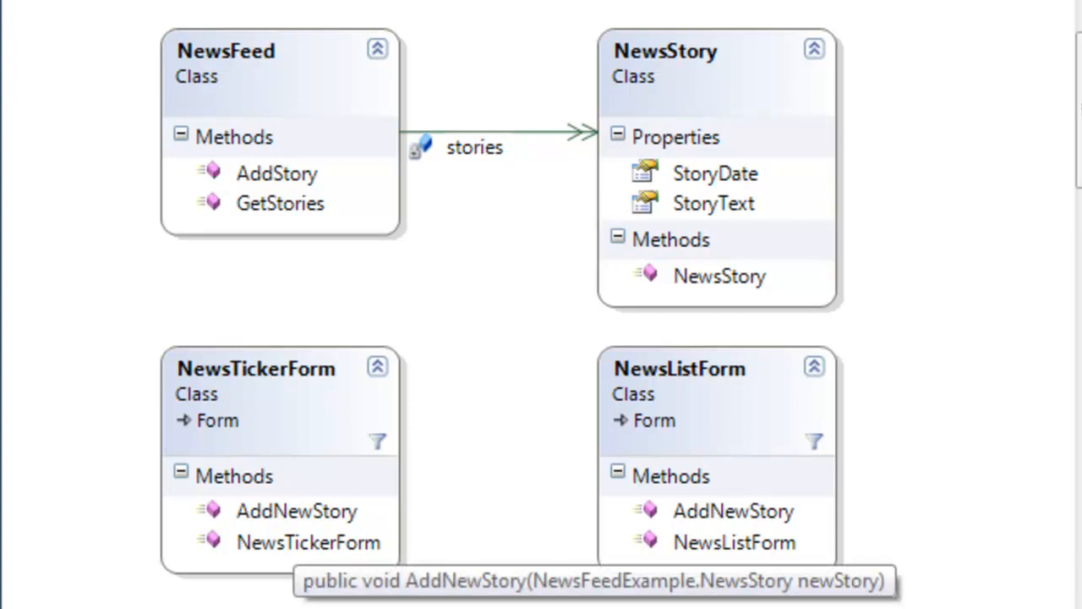
mouse_move(296, 511)
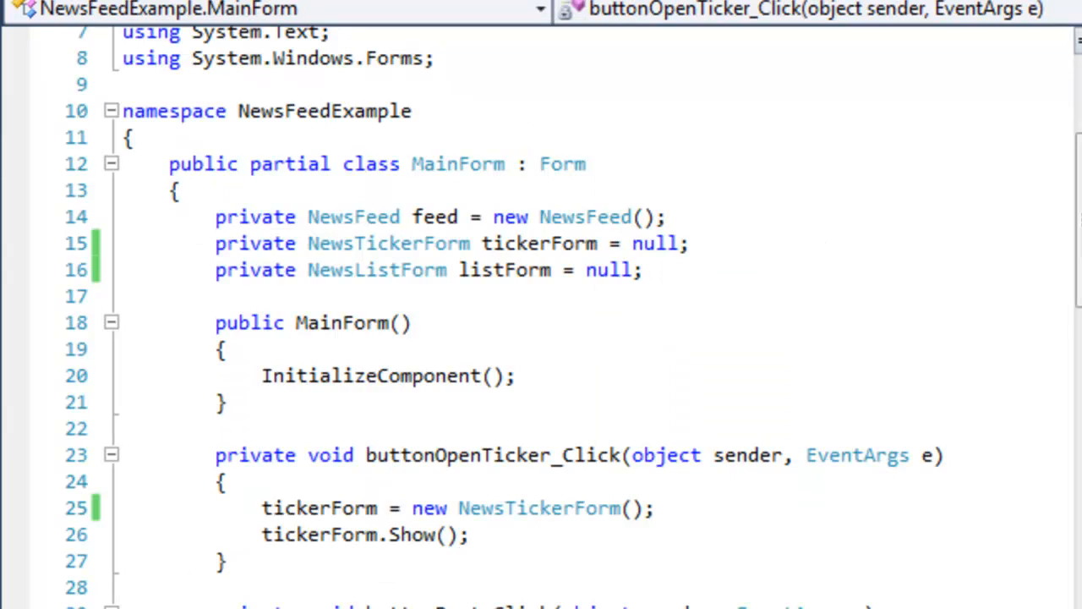
click(215, 216)
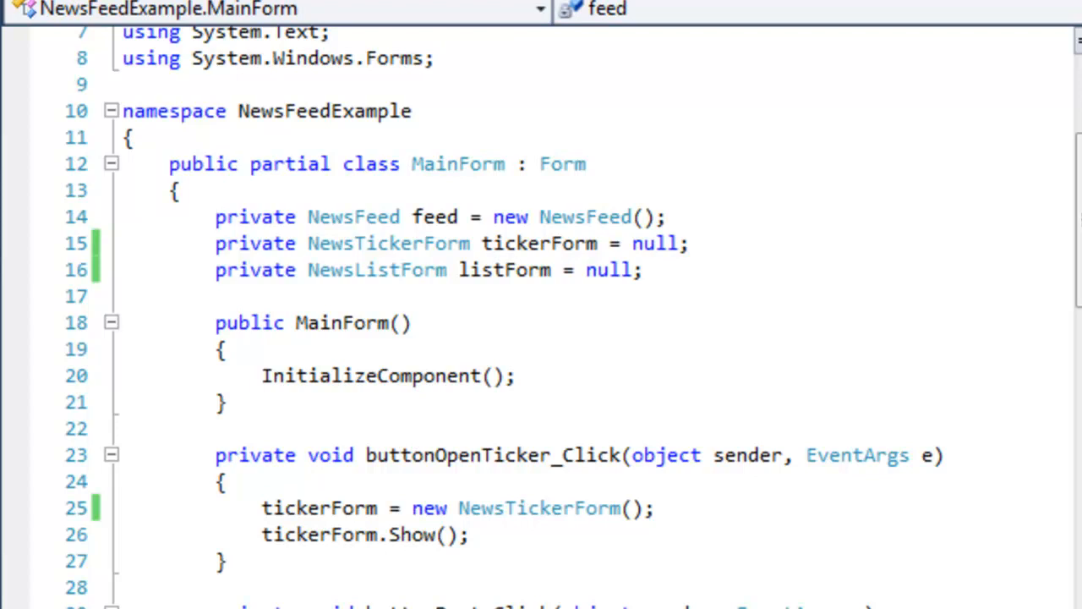
click(217, 217)
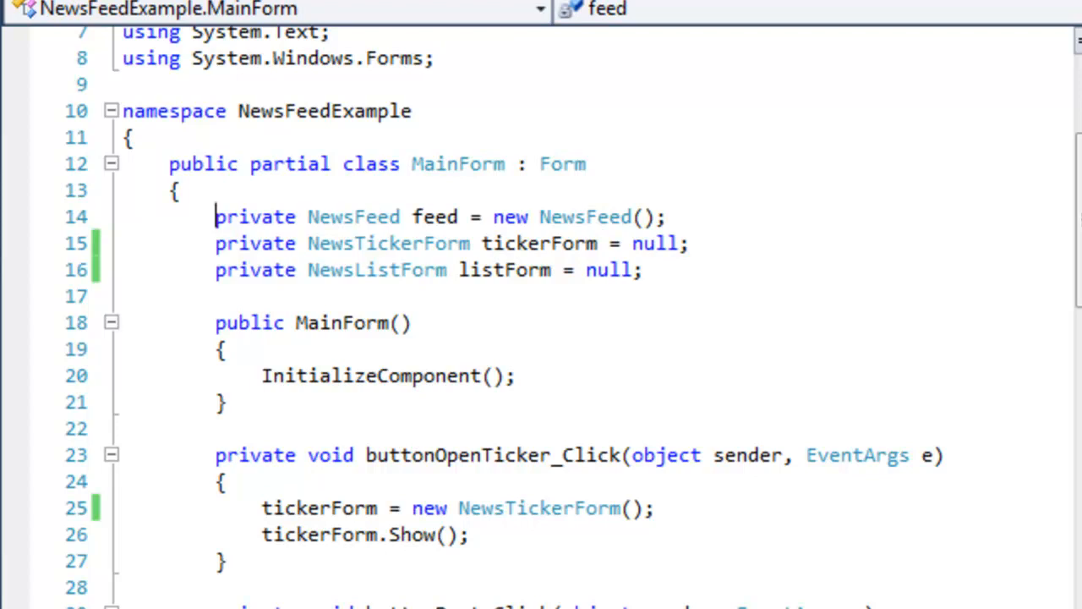
scroll(down, 3)
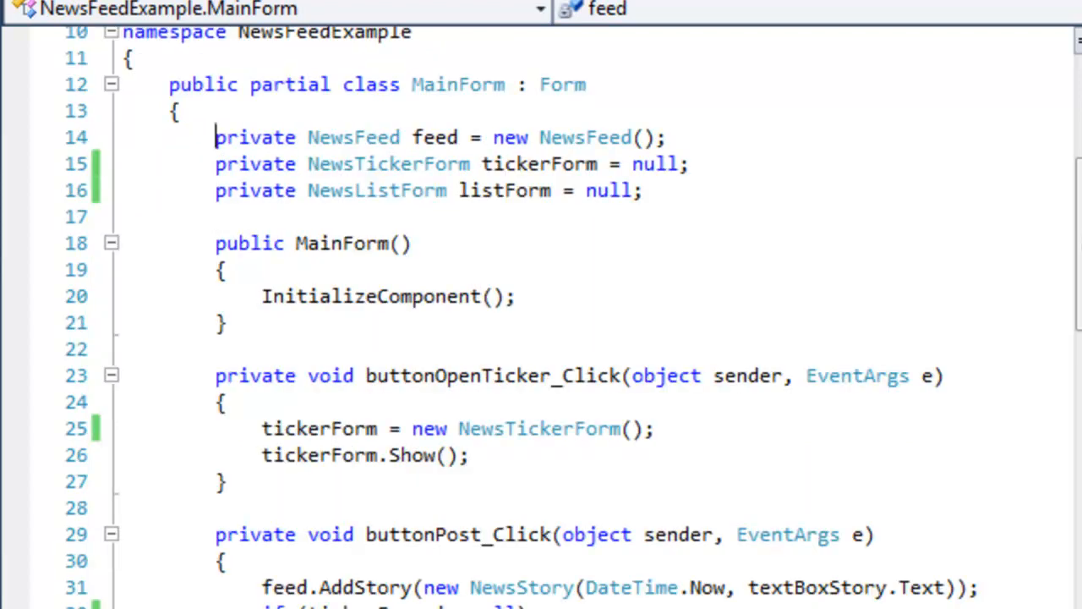
scroll(down, 3)
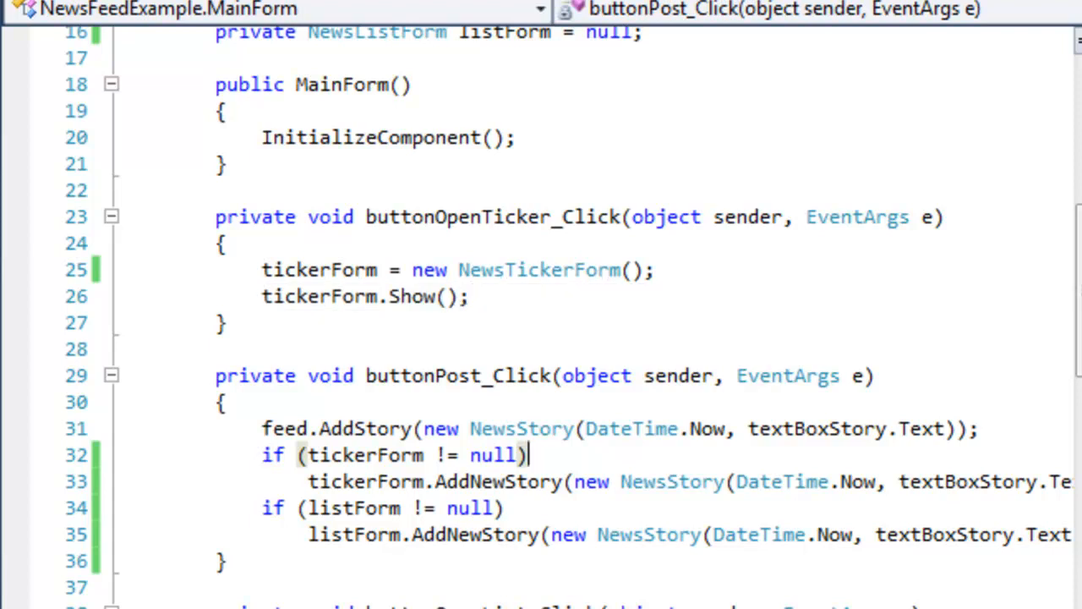
mouse_move(538, 271)
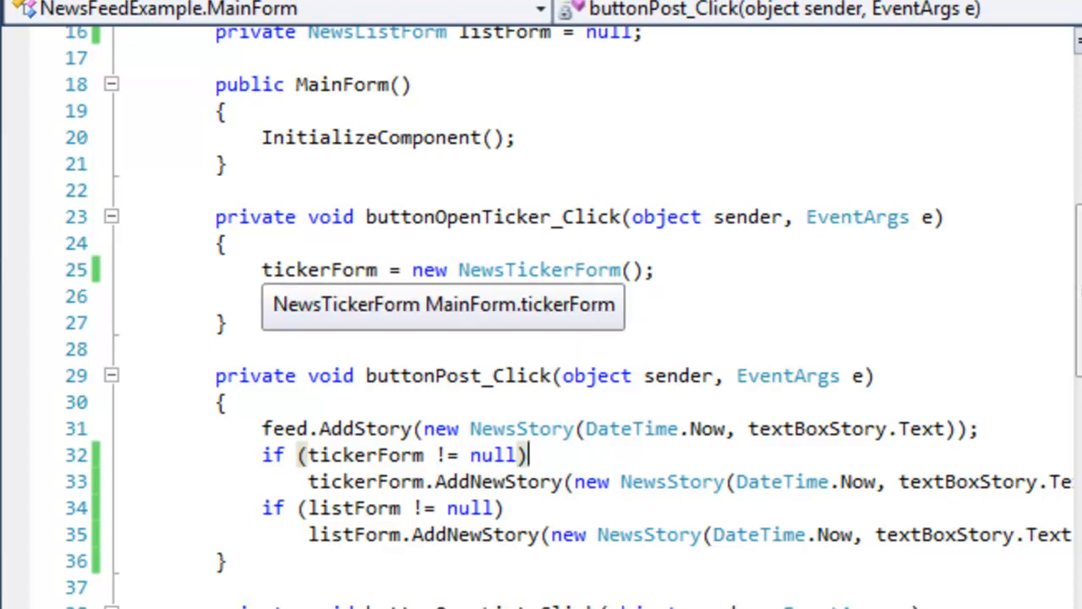
text(tickerForm.Show();)
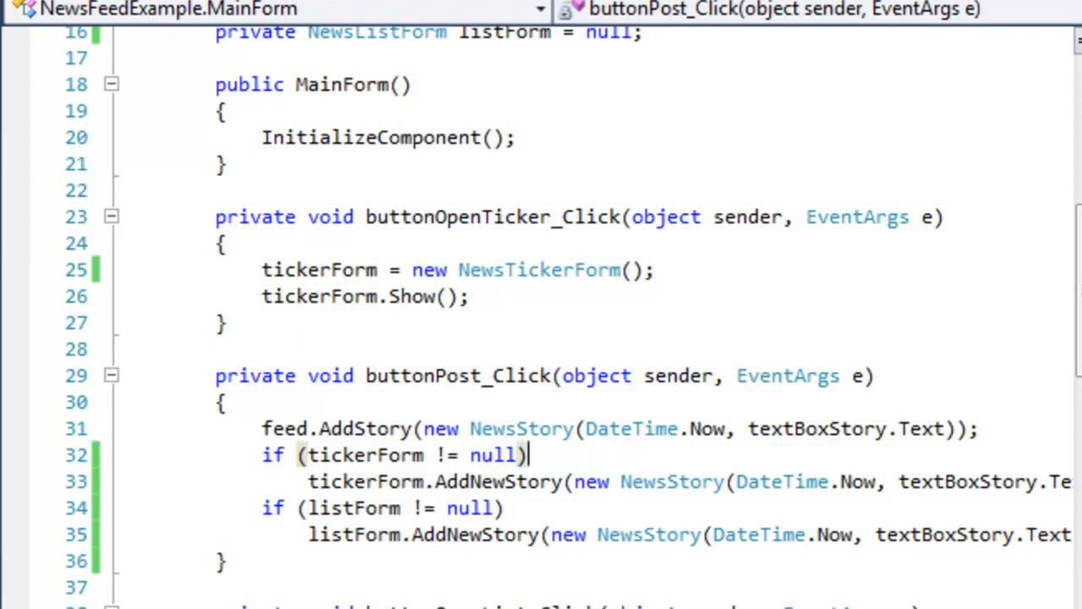
mouse_move(320, 268)
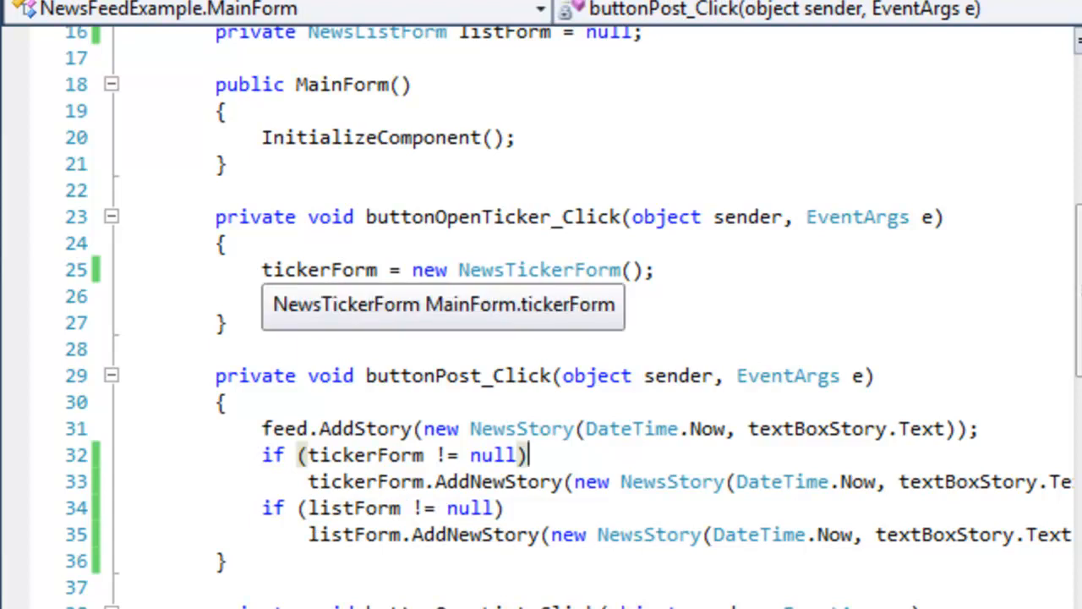
text(tickerForm.Show();)
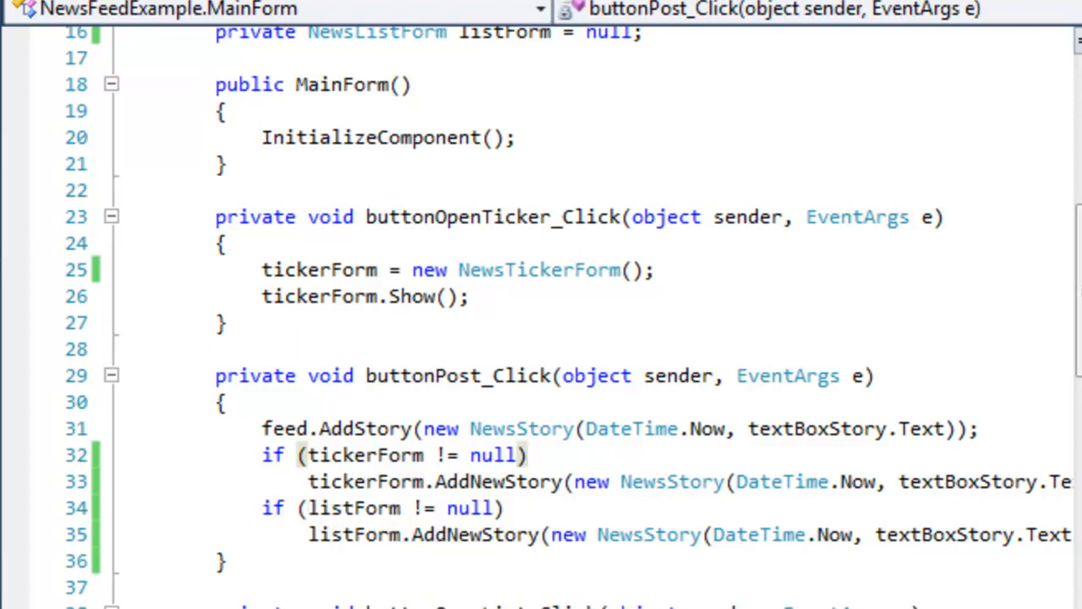
click(524, 455)
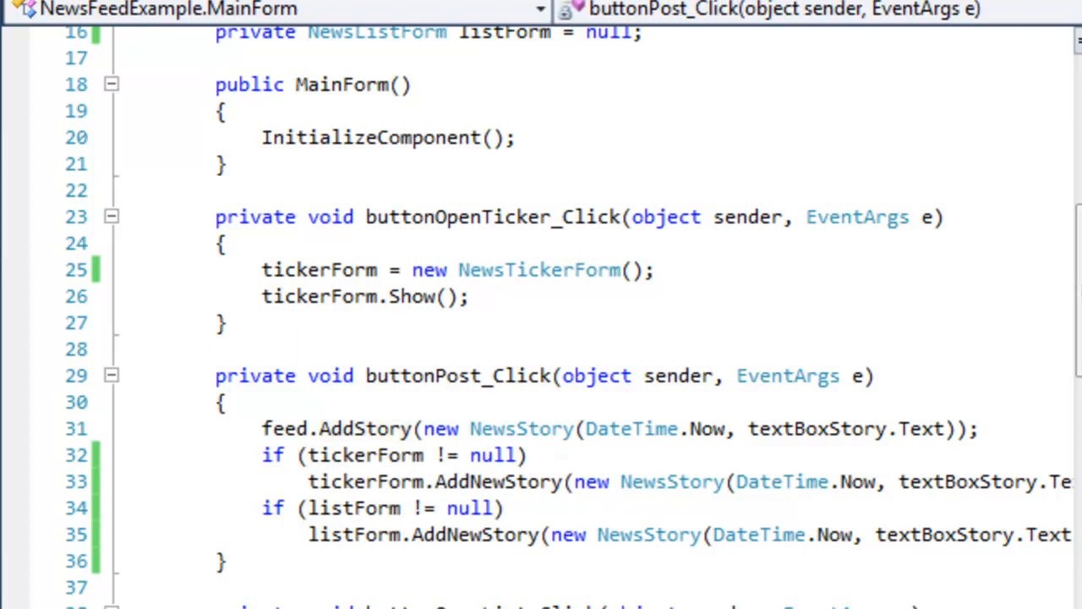
click(226, 402)
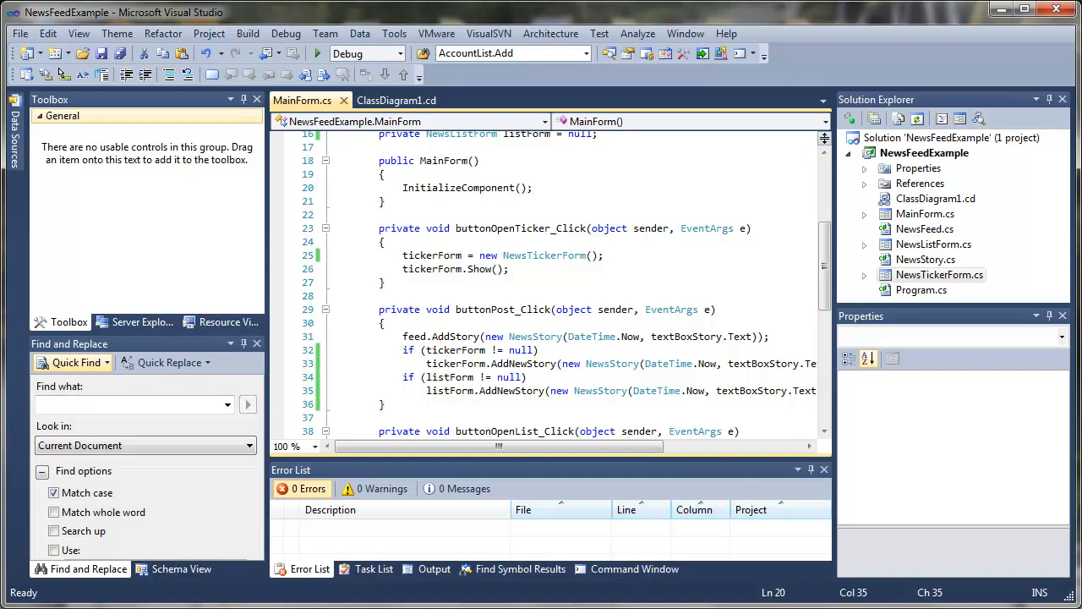
Step: Switch from MainForm.cs back to the ClassDiagram1.cd class diagram
click(532, 187)
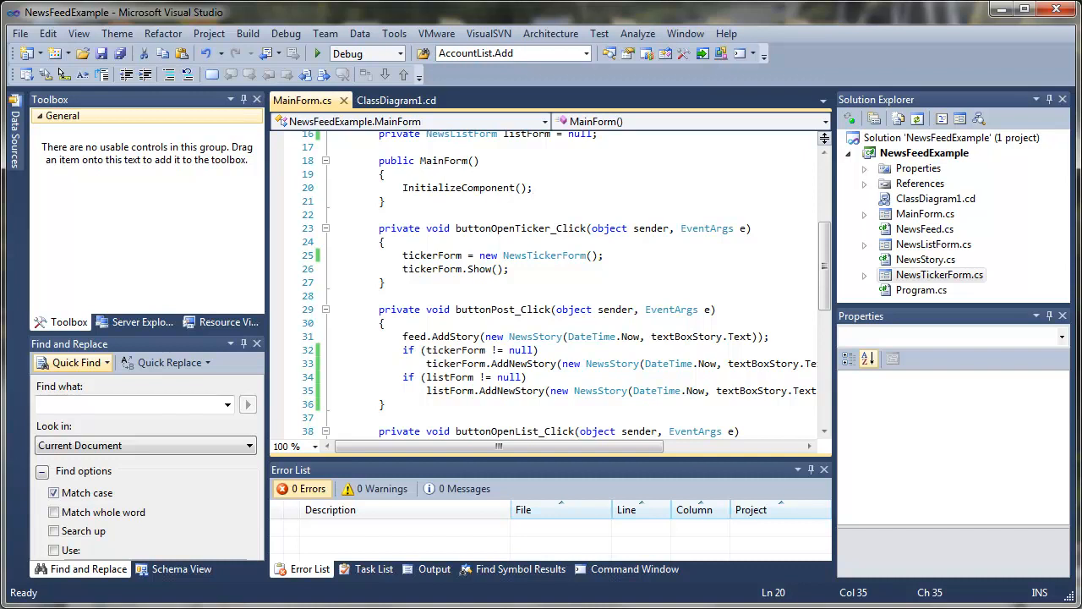
click(396, 99)
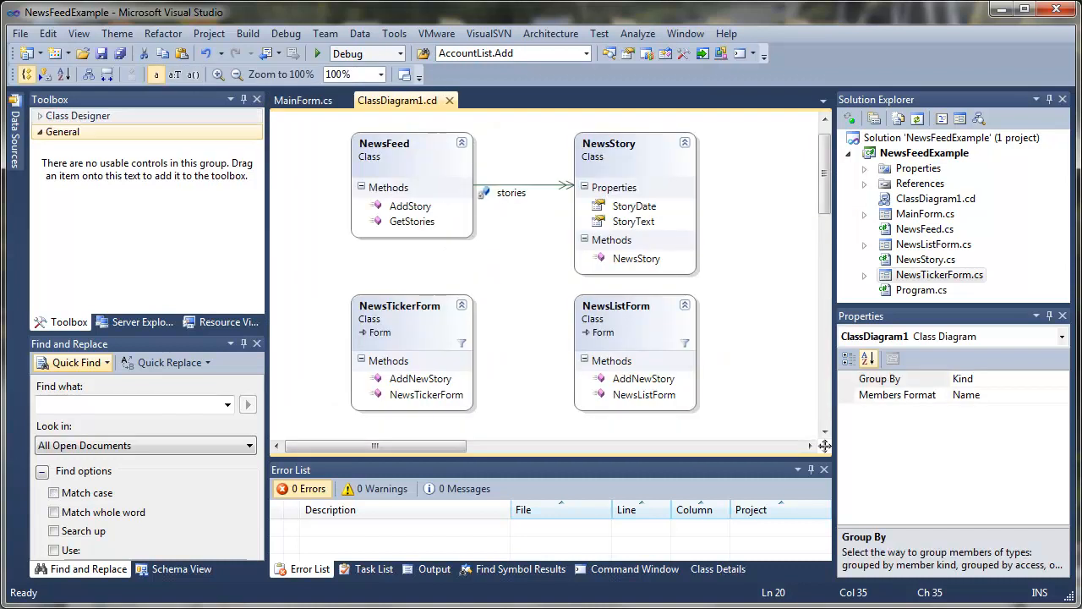